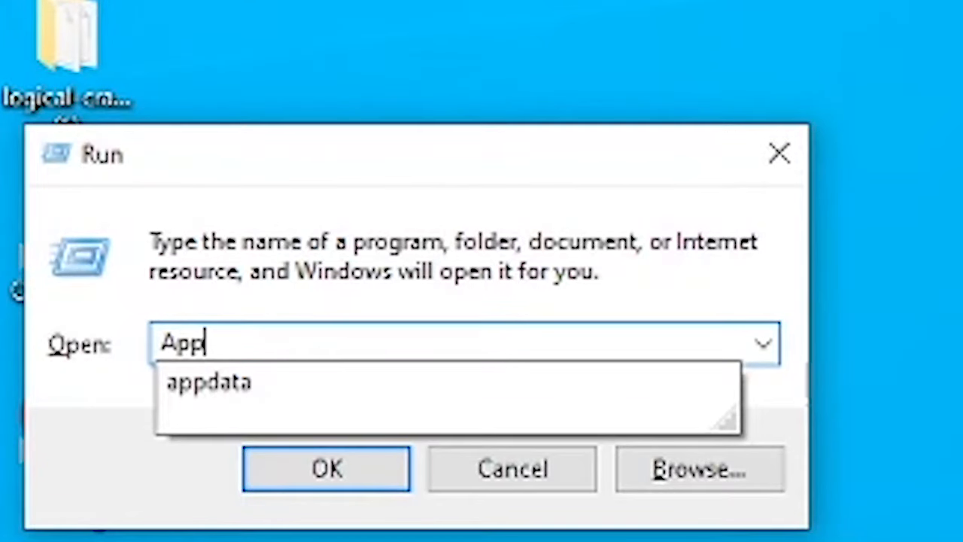
Step: Open the AppData folder from the Run dialog
type("Data")
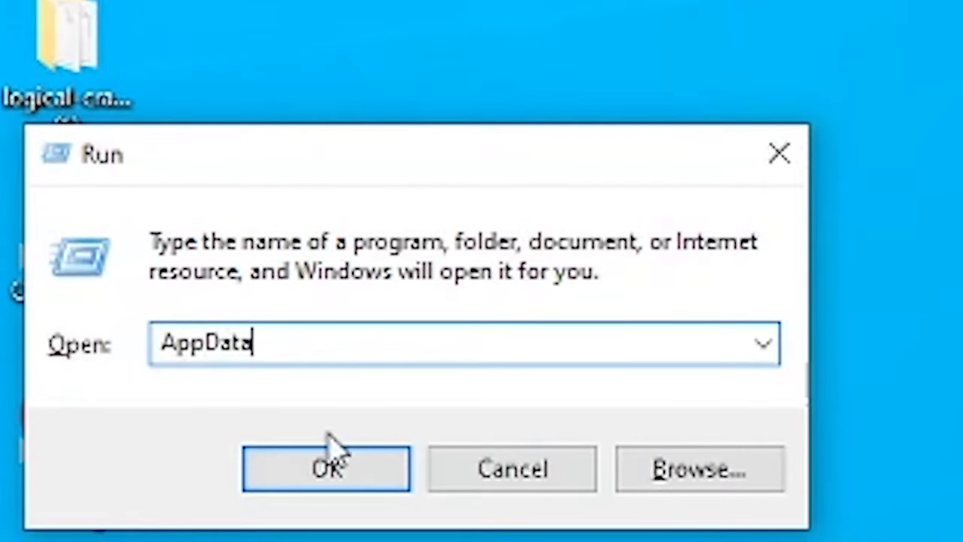
left_click(325, 468)
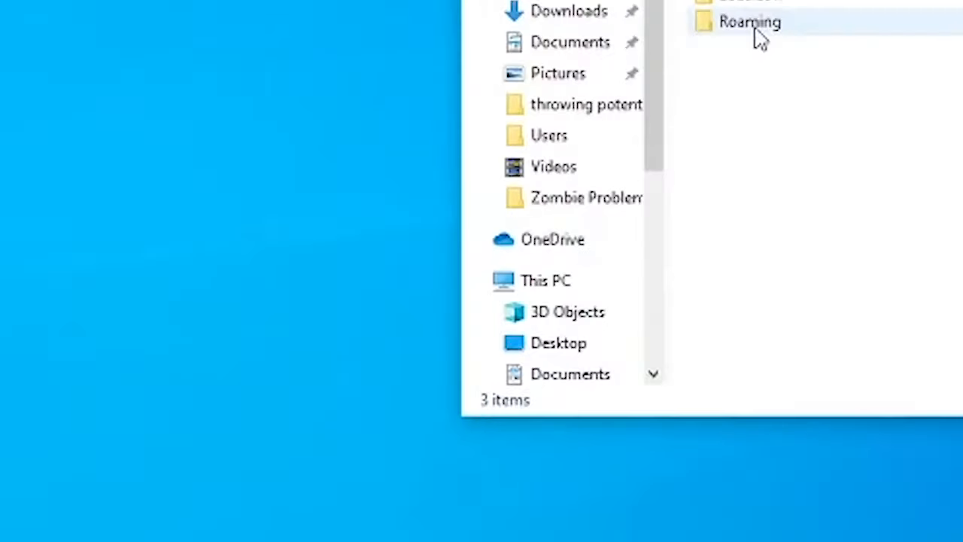
Step: Reach .minecraft via Roaming, set gamma to 5.0 in options.txt and save it
double_click(750, 23)
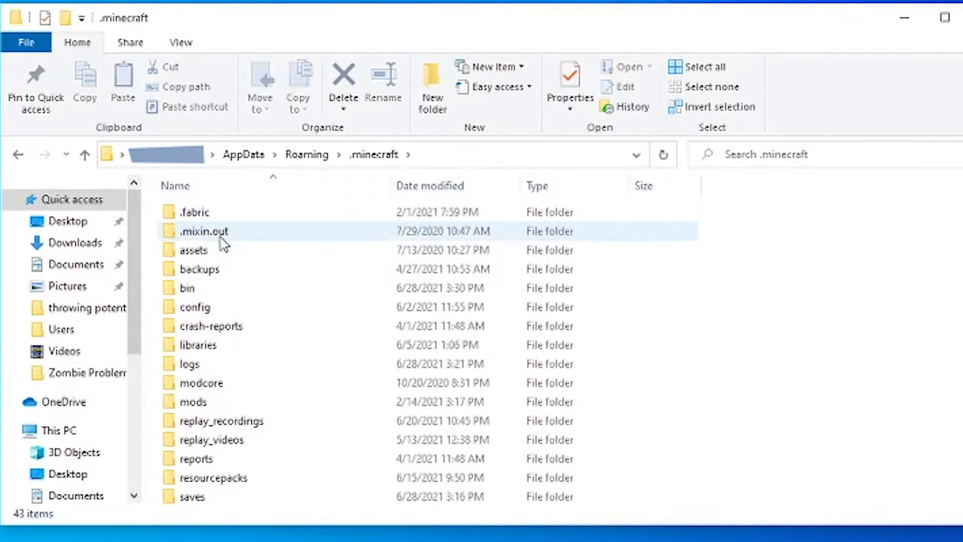
scroll("down", 3)
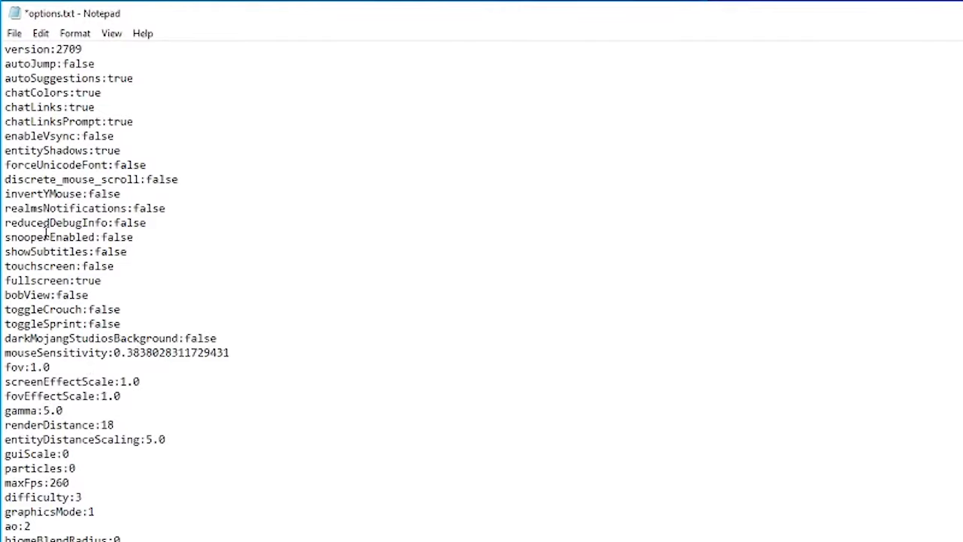
key("ctrl+s")
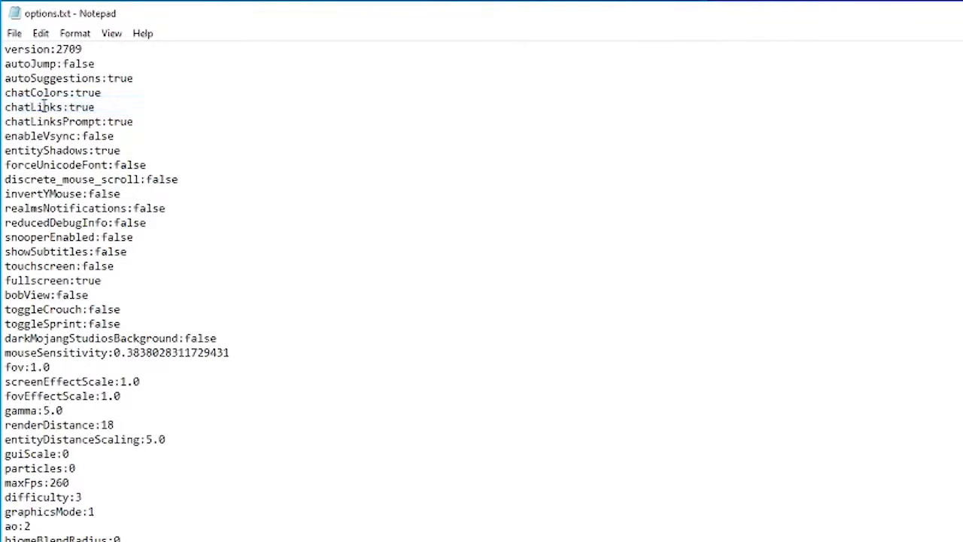